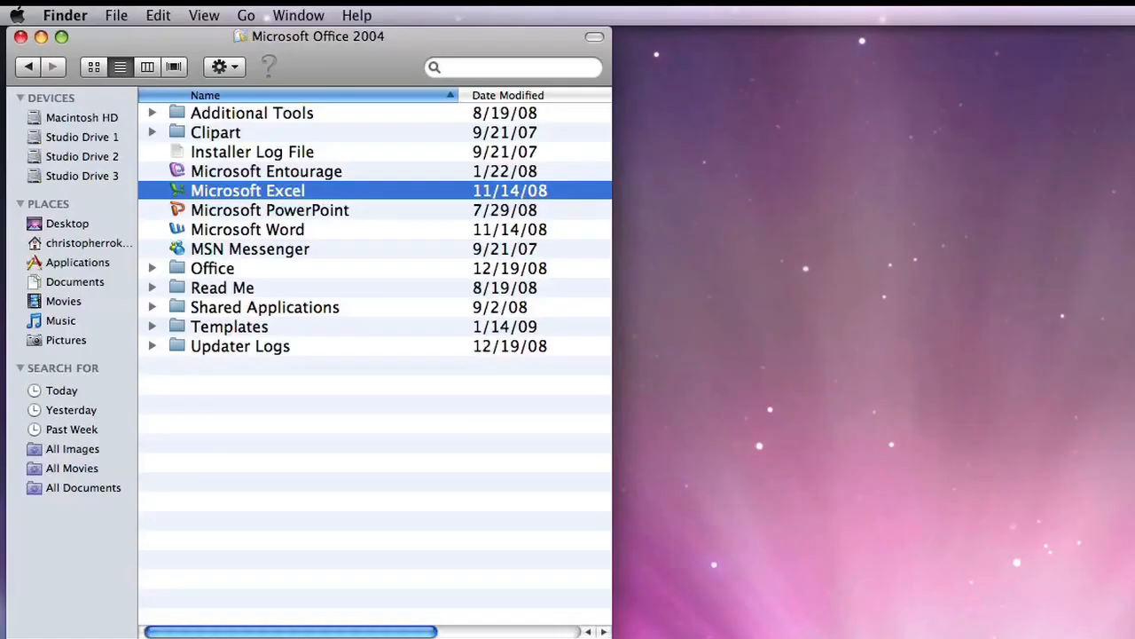
- Launch Microsoft Excel from the Microsoft Office 2004 folder in Finder
double_click(248, 190)
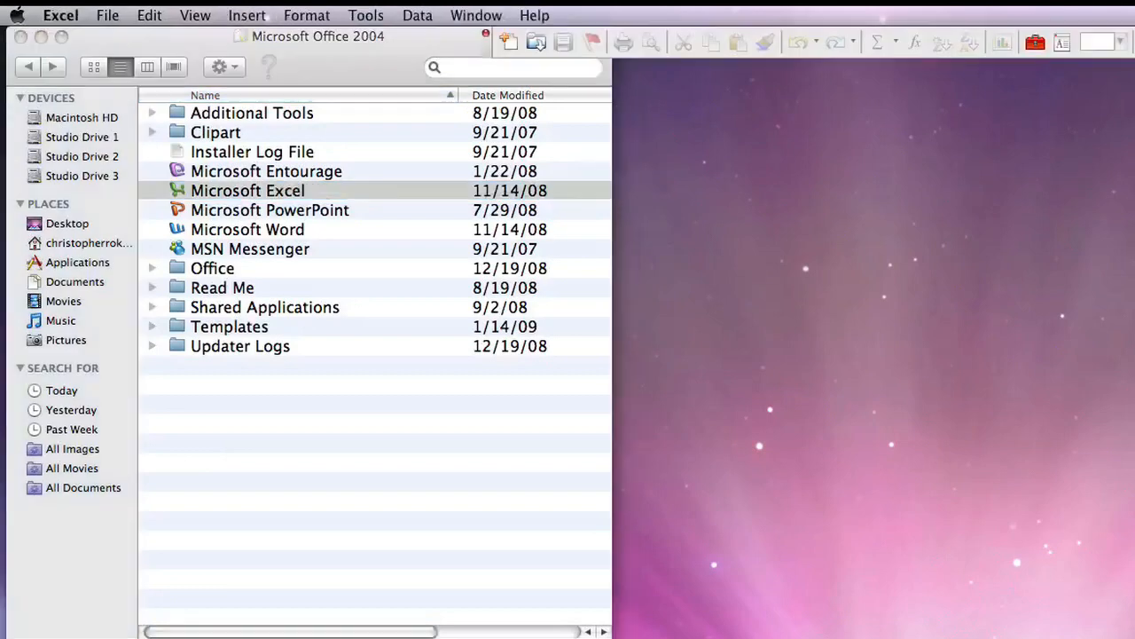
- Create a new blank workbook (Workbook6) from the File menu
left_click(108, 15)
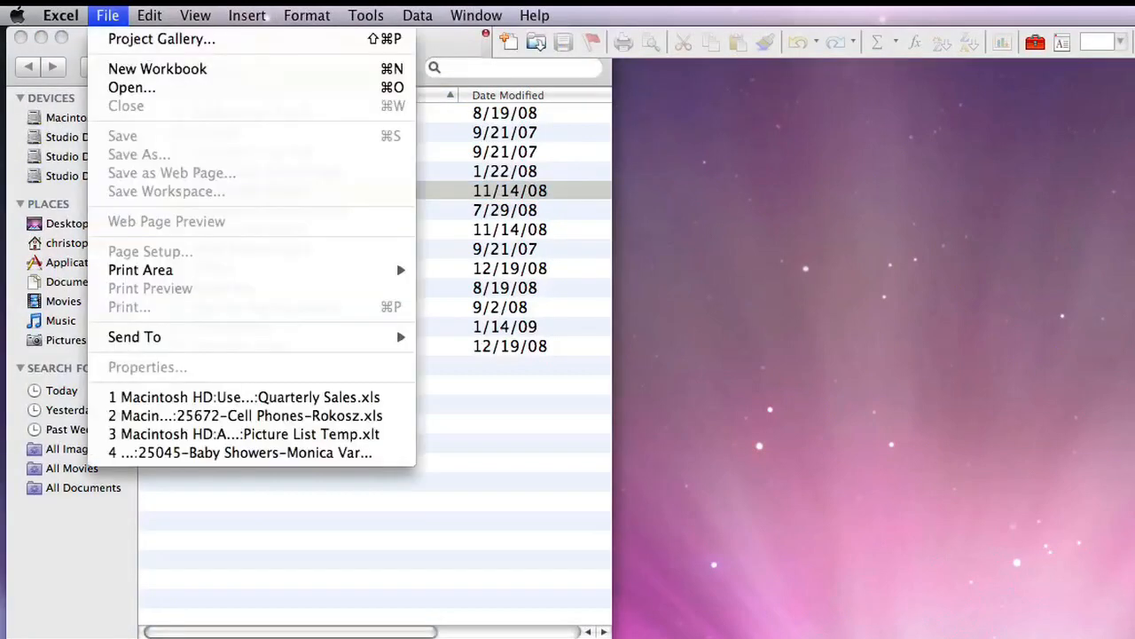
left_click(157, 69)
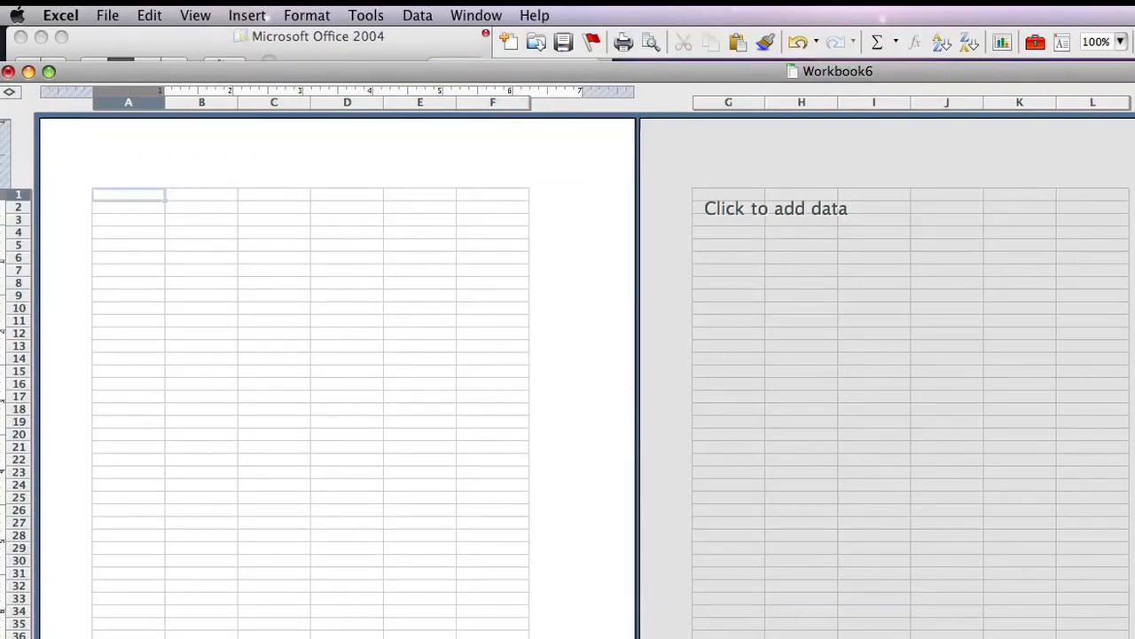
- Enter 320 in A1 and the tax rate 0.075 in B1
type("320")
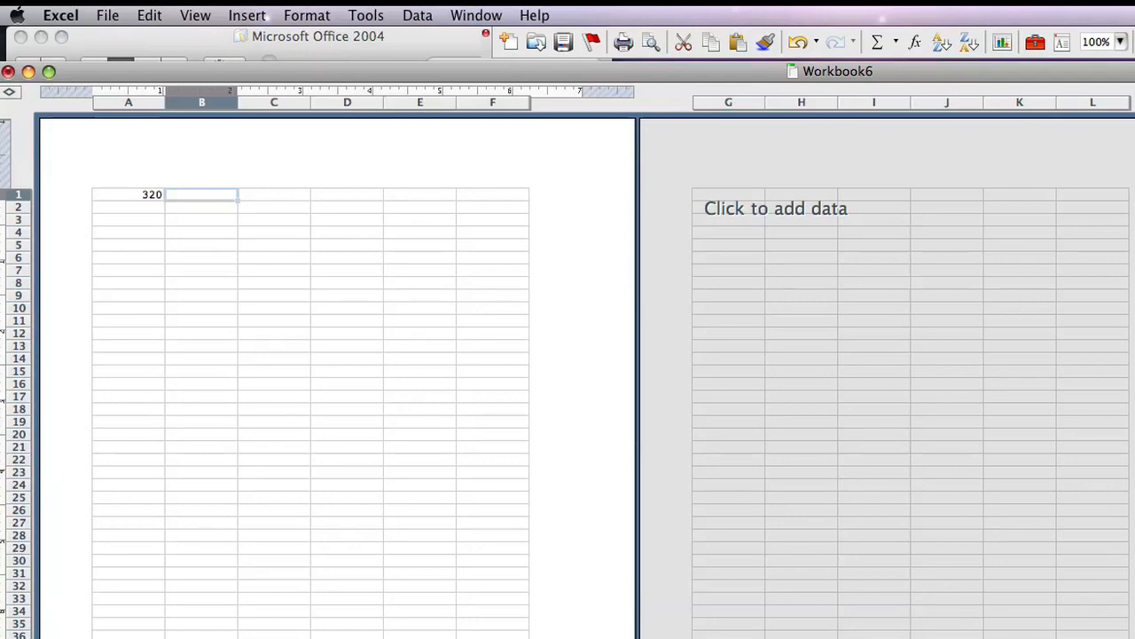
type("0")
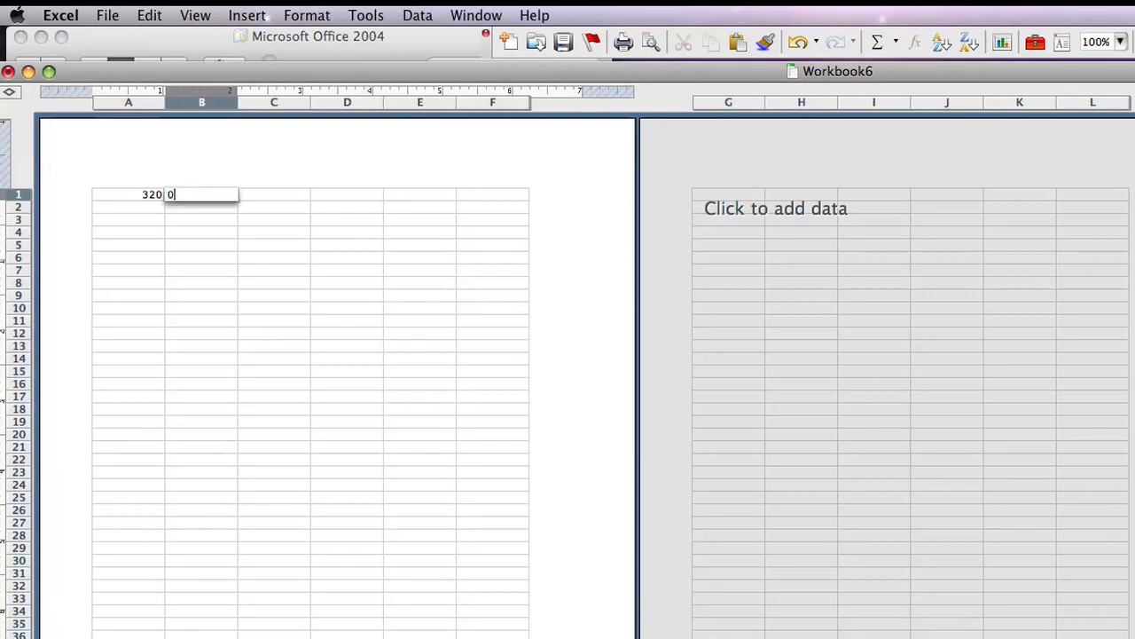
type(".")
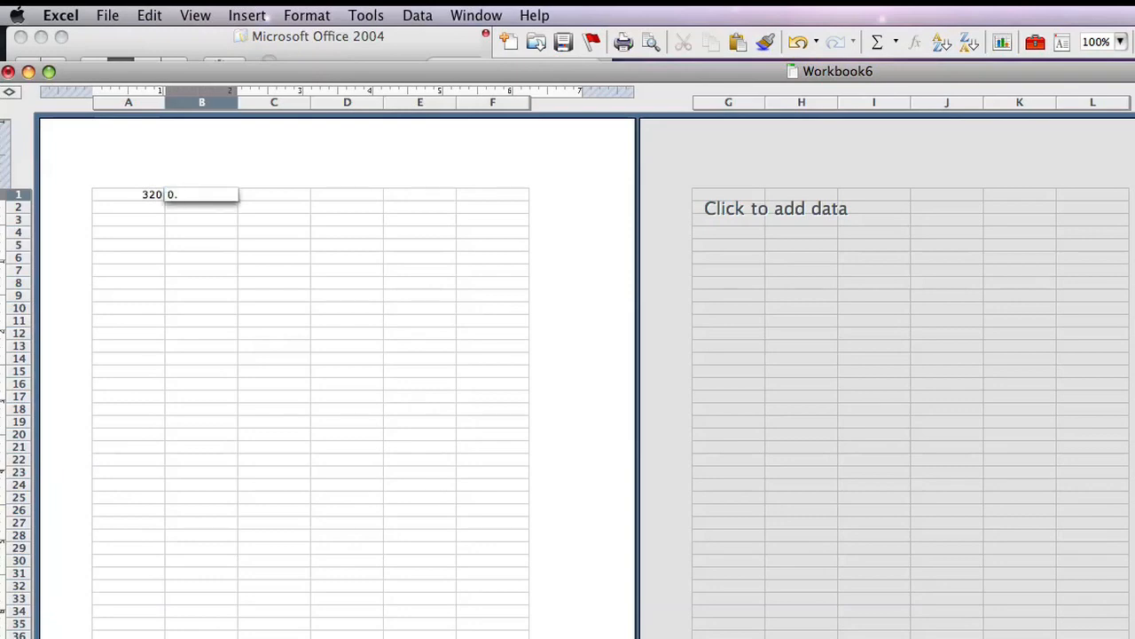
type("075")
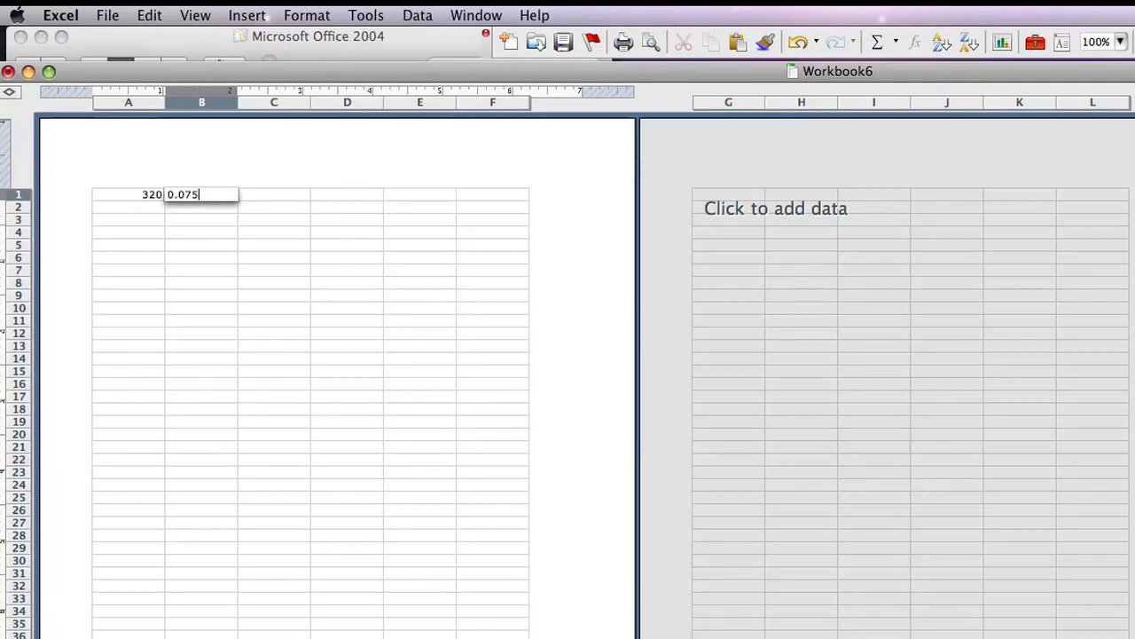
key("Return")
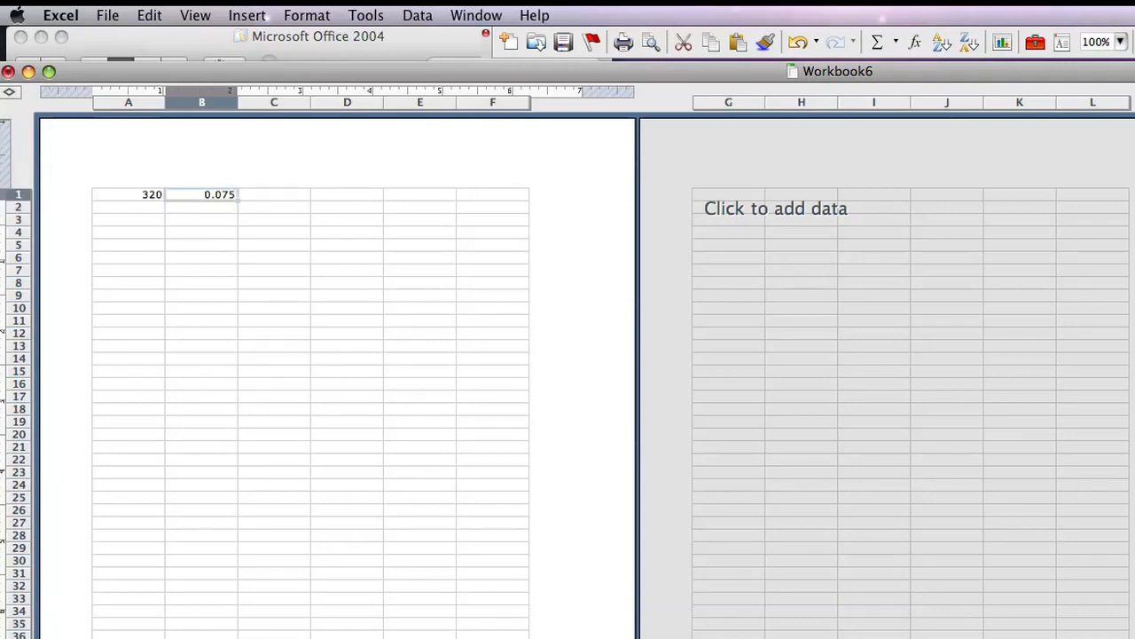
- Format B1 with the Percentage number format so it displays 7.50%
left_click(307, 15)
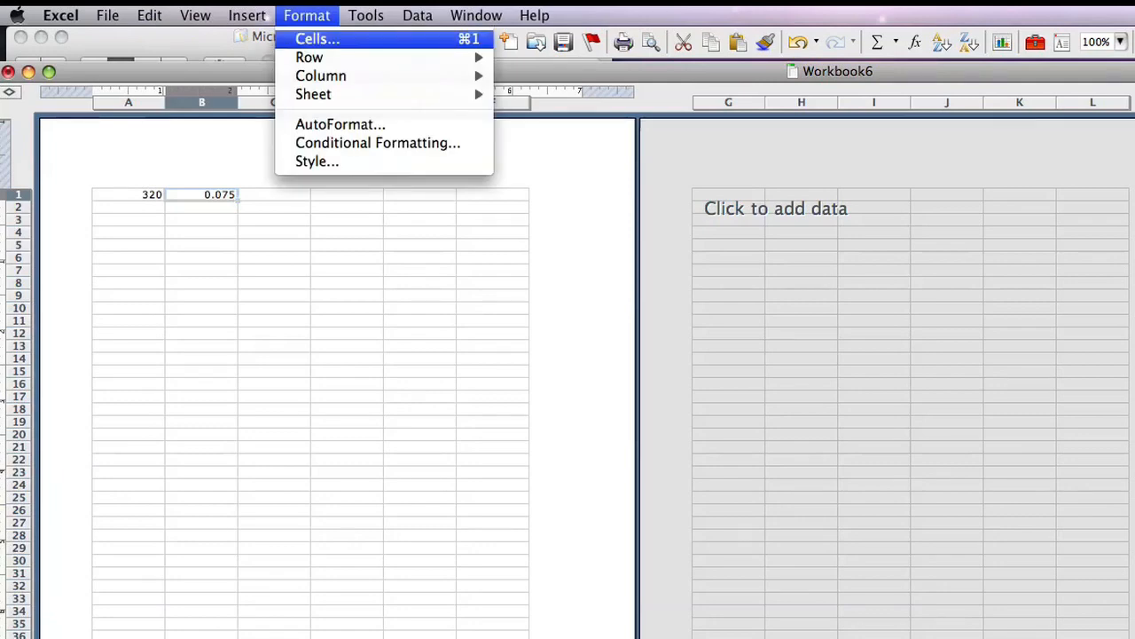
left_click(318, 39)
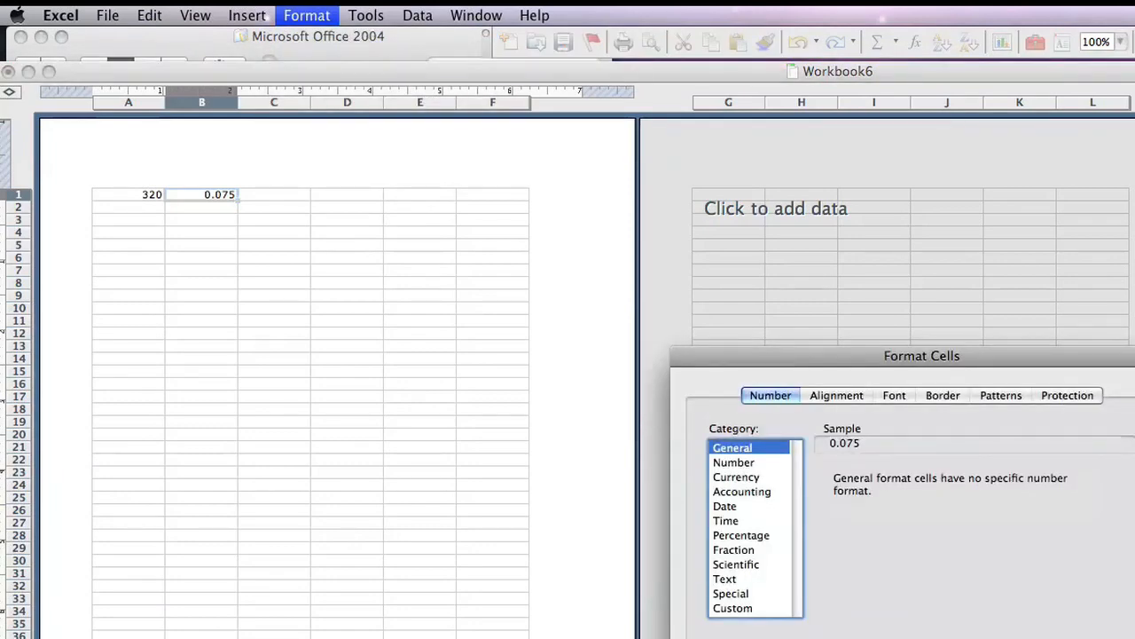
left_click(740, 535)
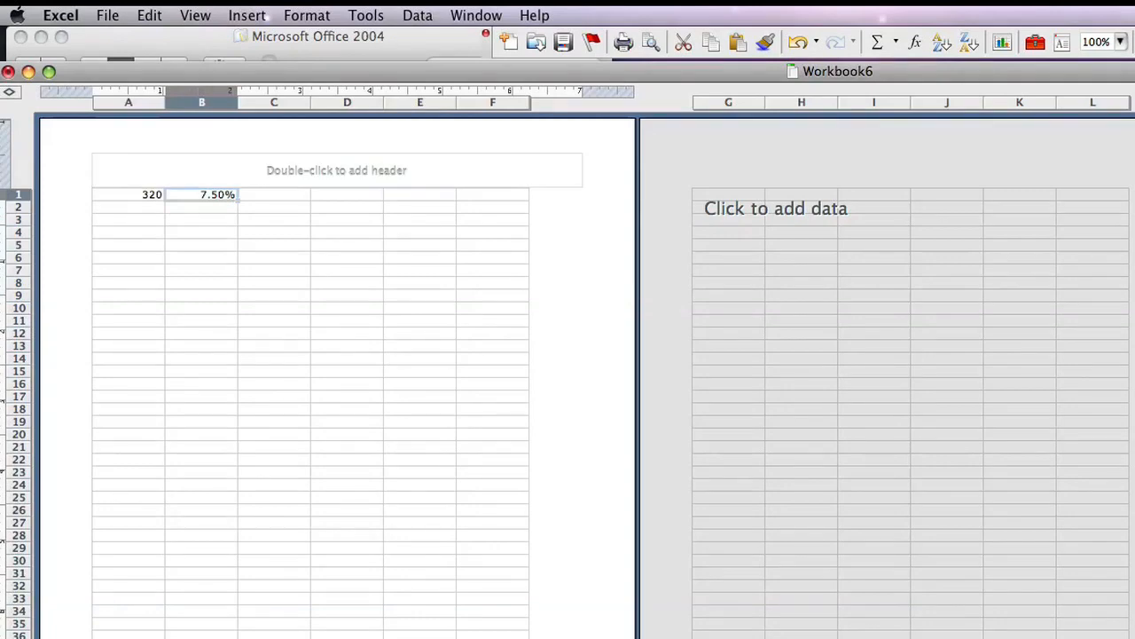
left_click(273, 195)
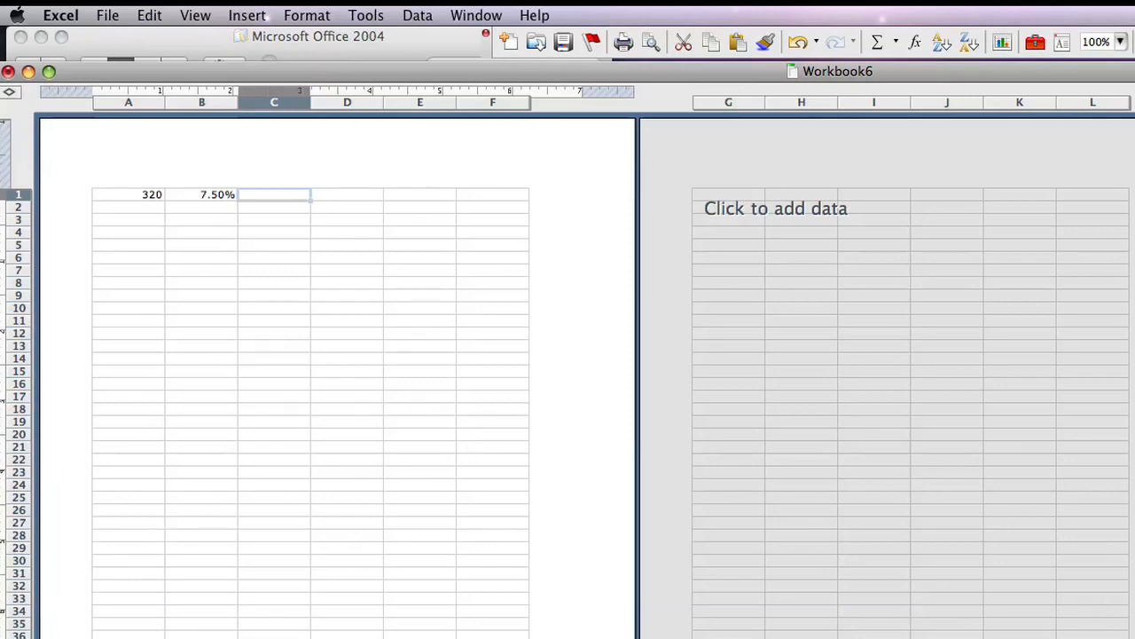
- Enter the formula =A1*B1 in C1, showing a sales tax of 24
type("=")
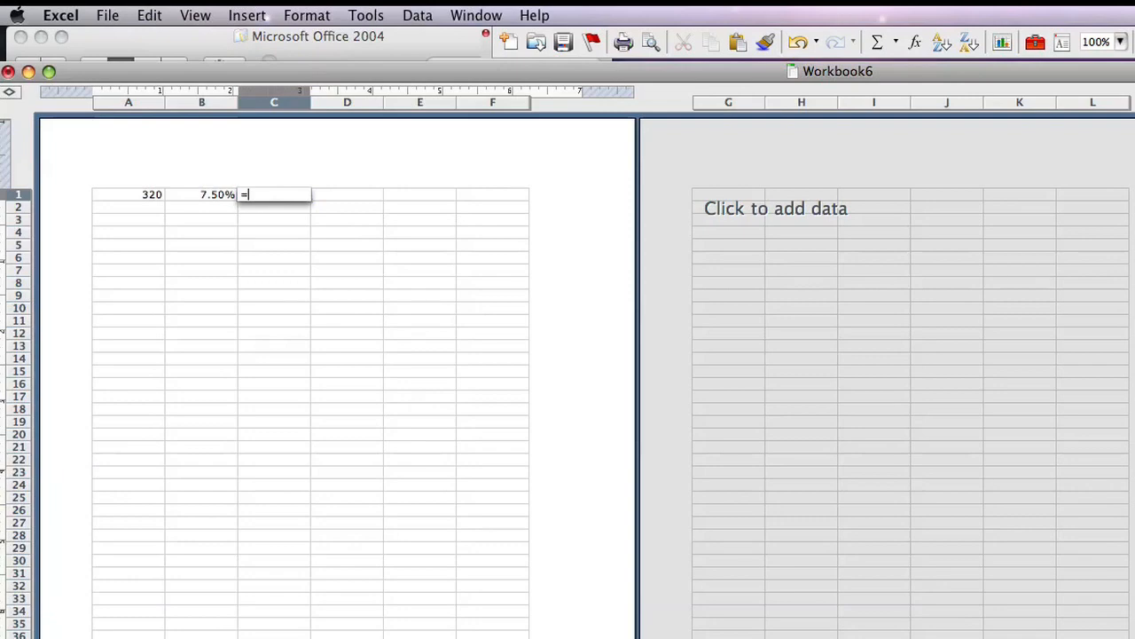
left_click(128, 194)
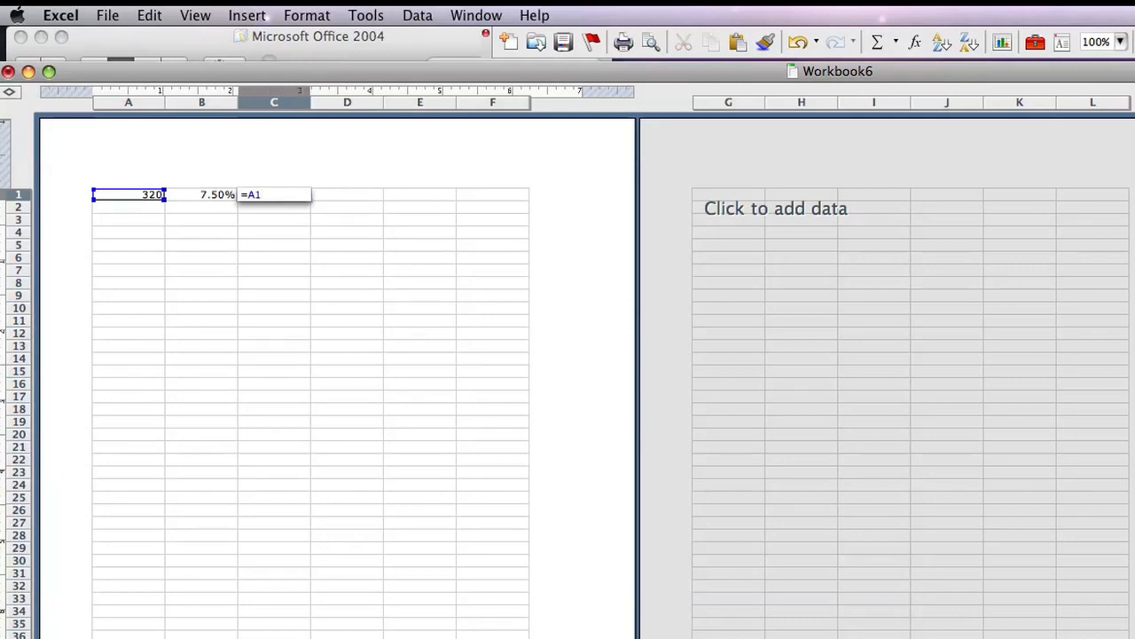
type("*")
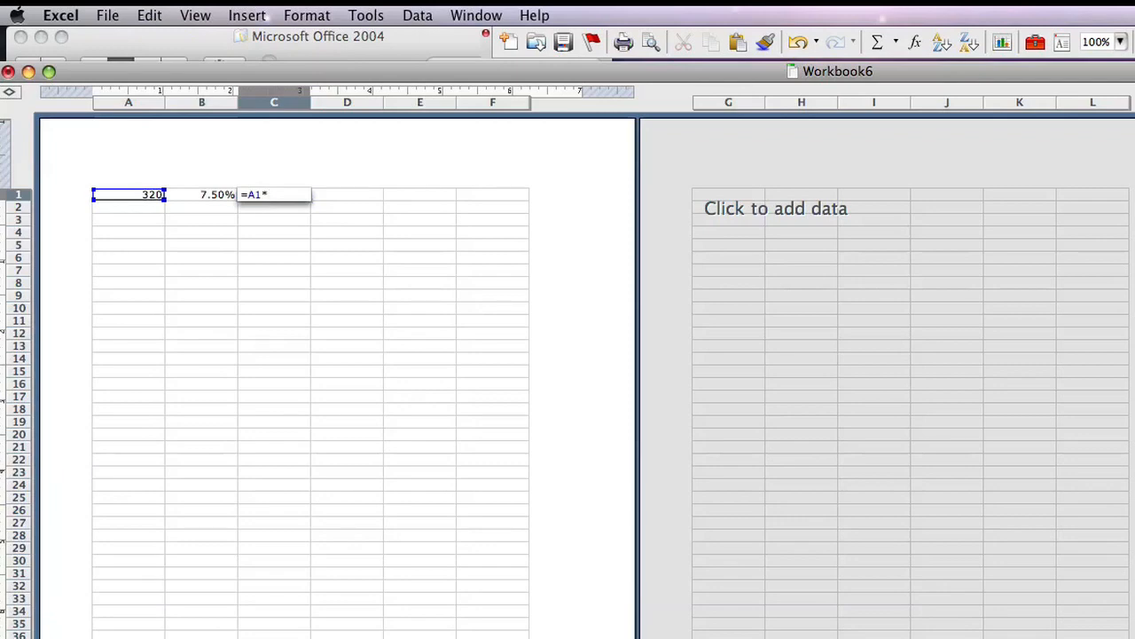
type("B1")
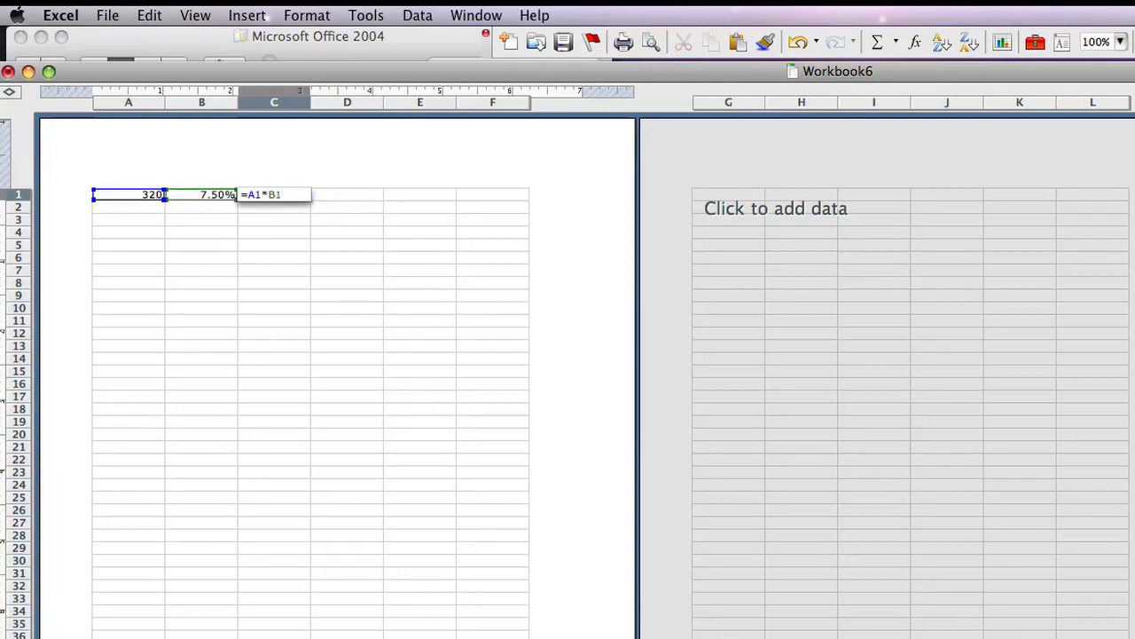
key("Return")
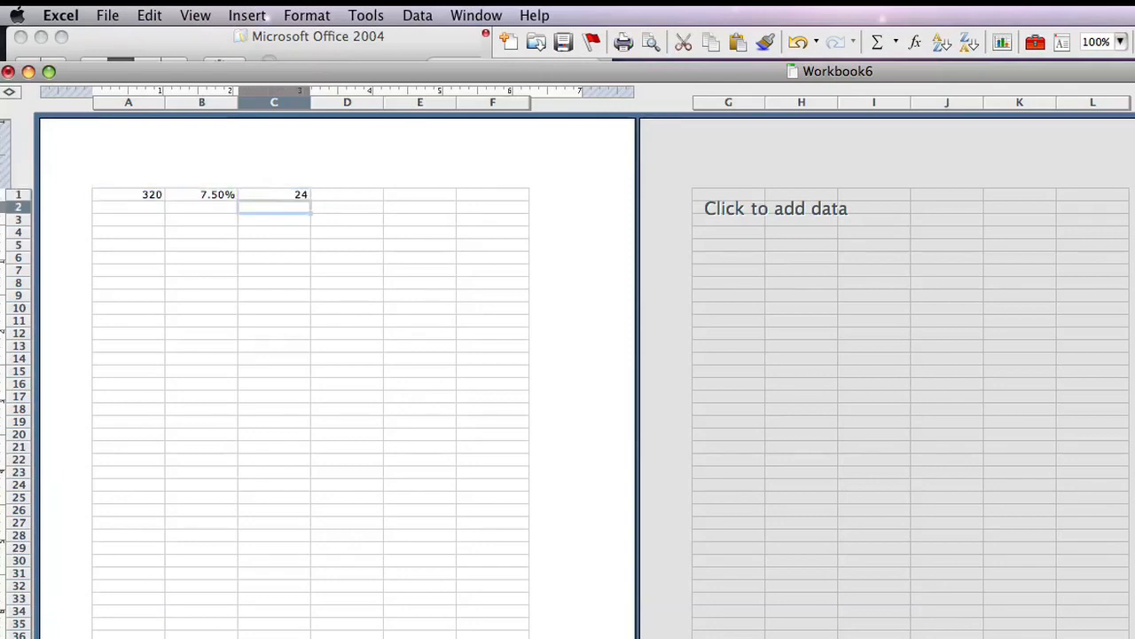
left_click(128, 194)
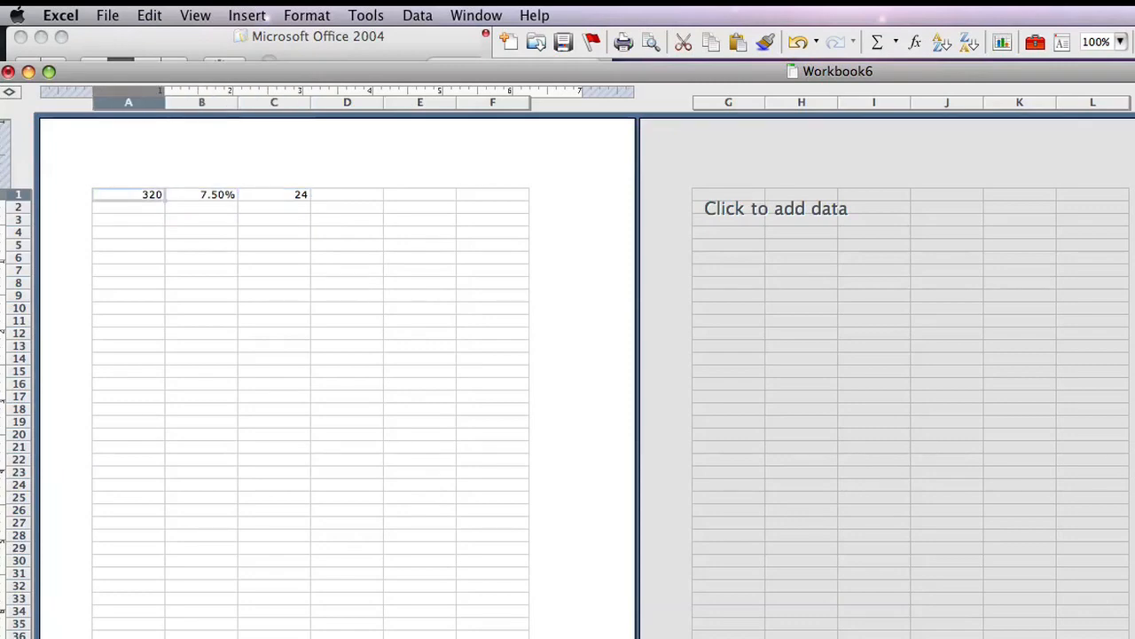